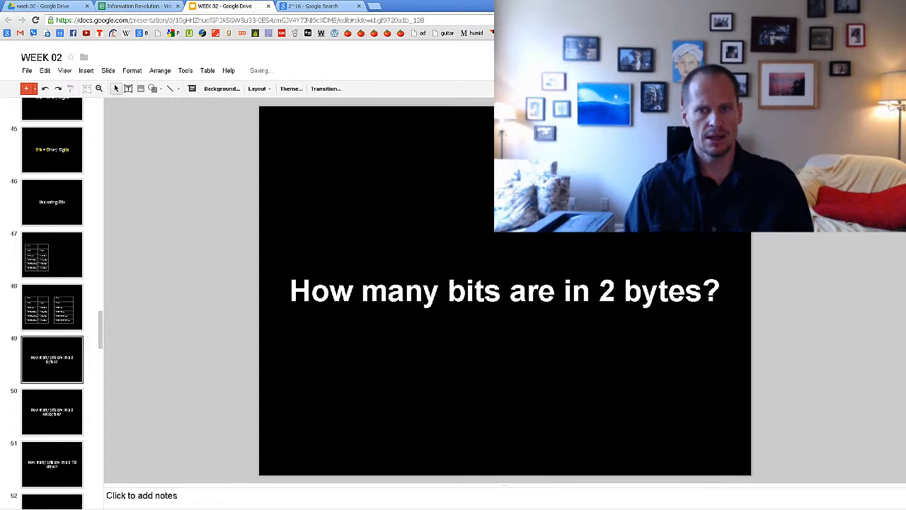
- Open the conversion-table slide showing 16 bits and 2 bytes in row two
left_click(53, 255)
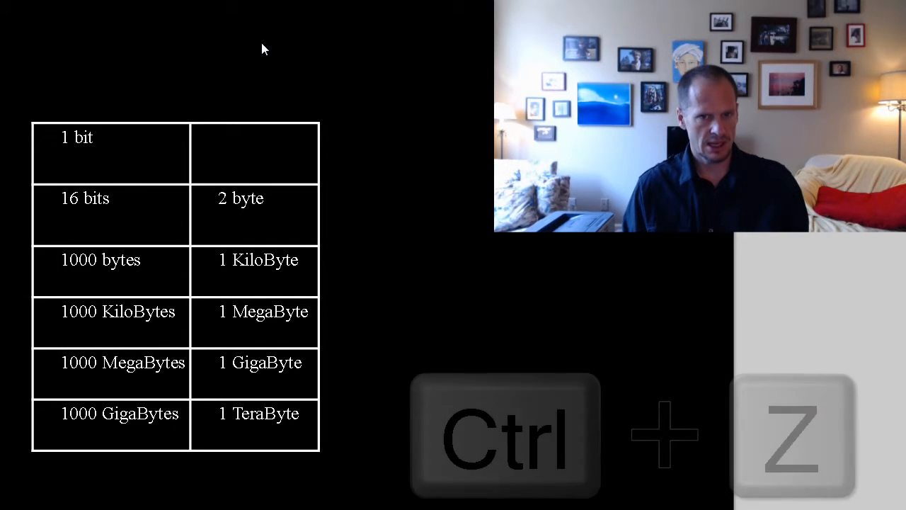
- Undo the last table edit, reverting the second row toward 8 bits
key("ctrl+z")
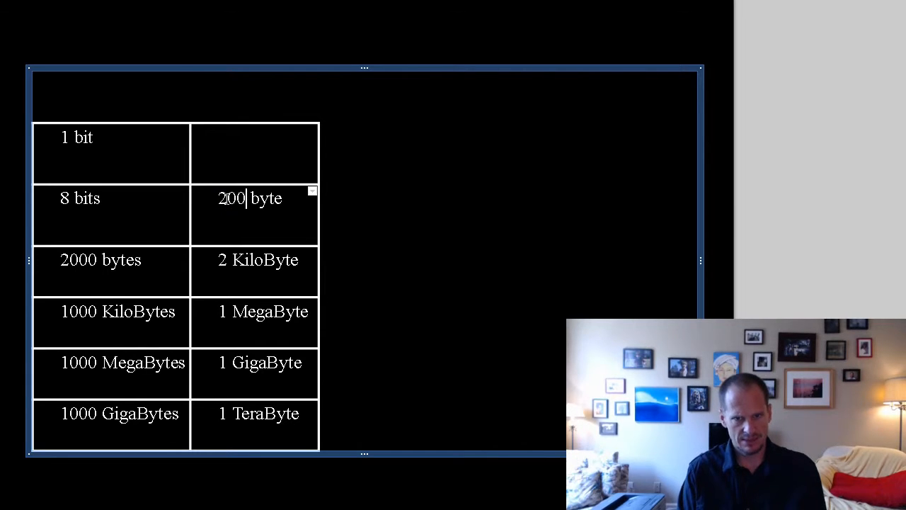
- Retype the table cell values (0, 15000, 1024) until the bytes cell reads 1000
type("0")
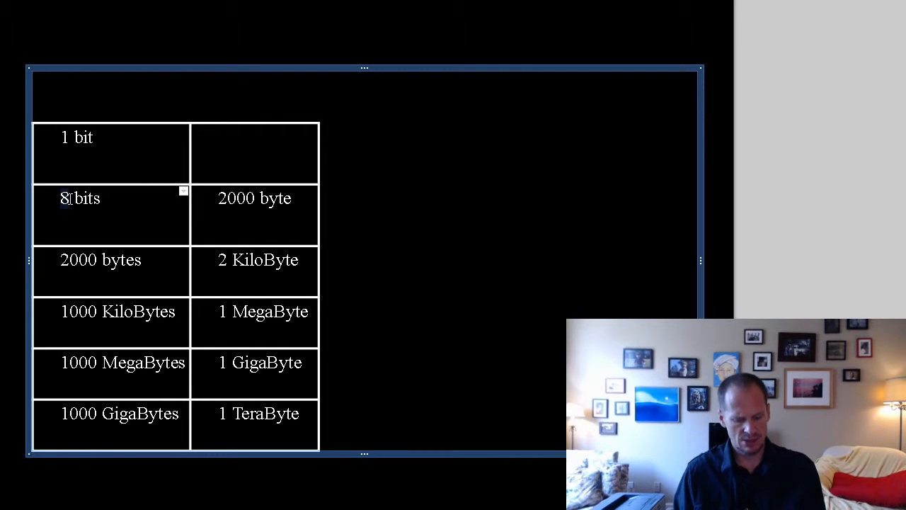
type("15000")
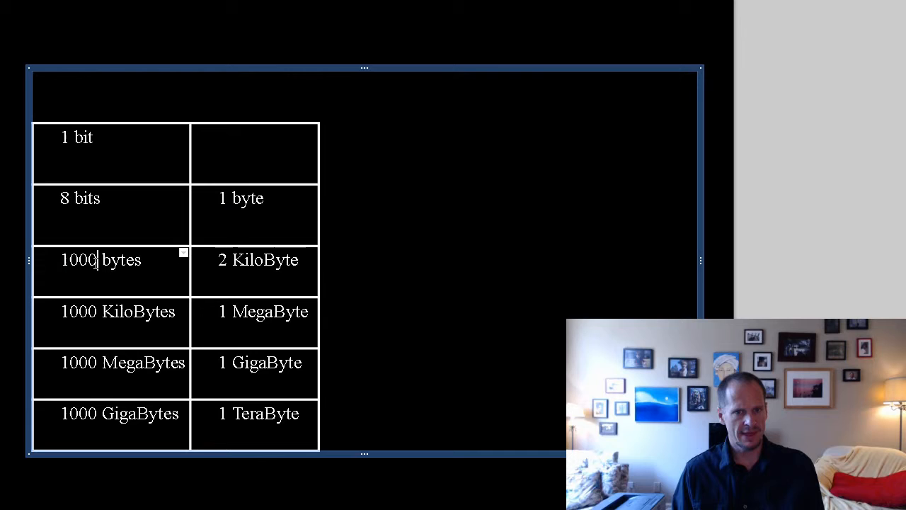
type("1024")
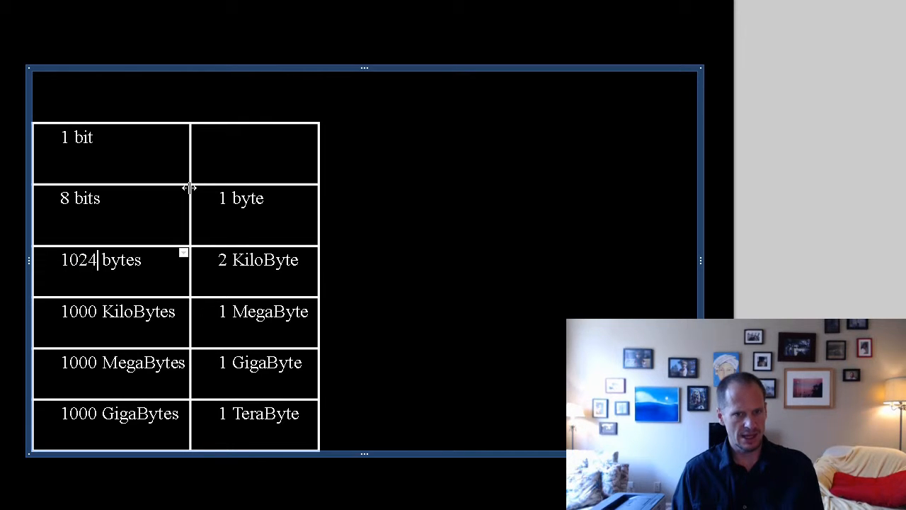
type("1000")
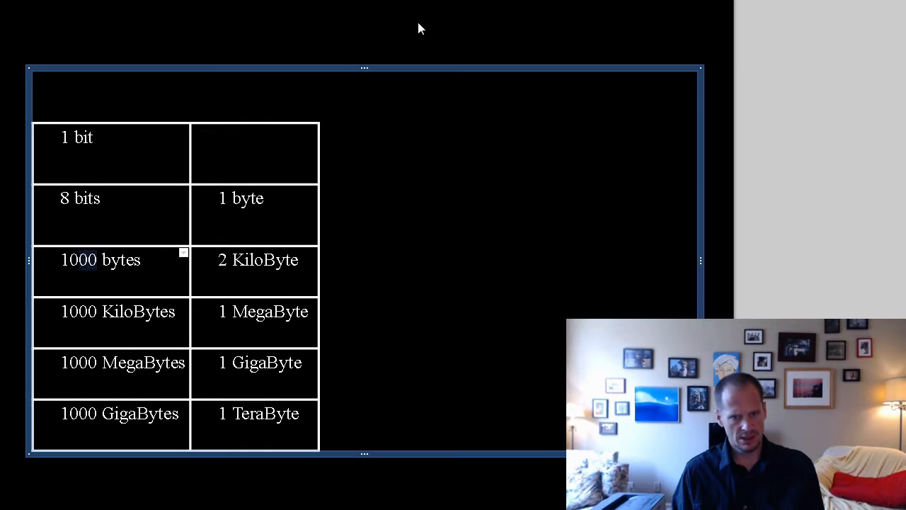